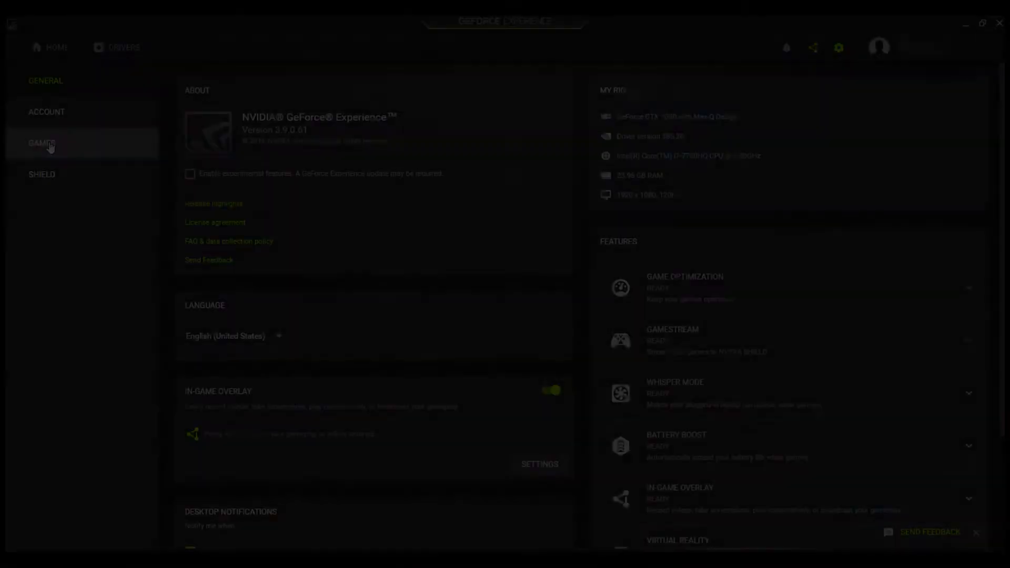
# Step: Open the GAMES page of GeForce Experience settings
pyautogui.click(39, 143)
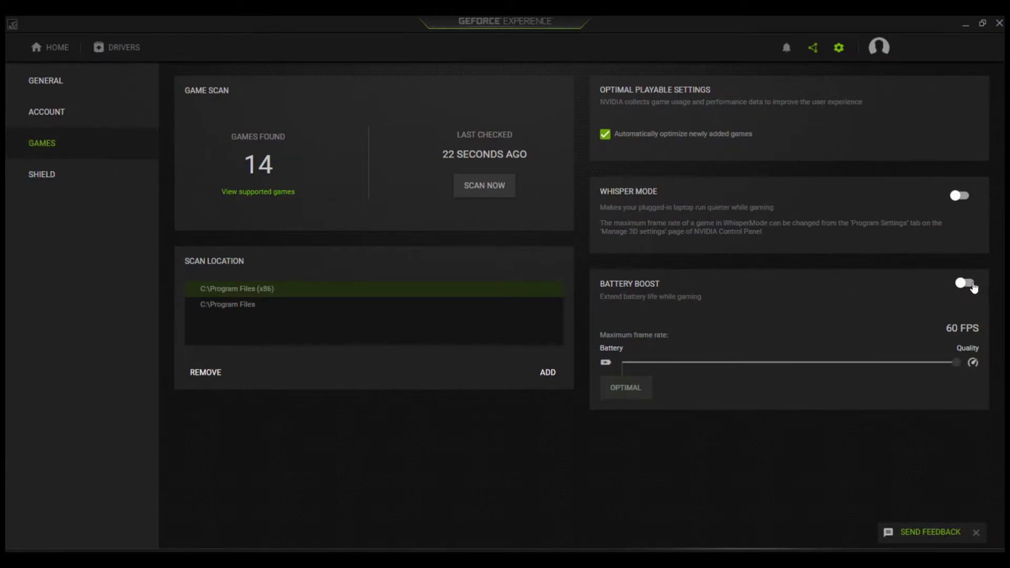
# Step: Enable Battery Boost and lower its maximum frame rate from 60 to 30 FPS
pyautogui.click(962, 284)
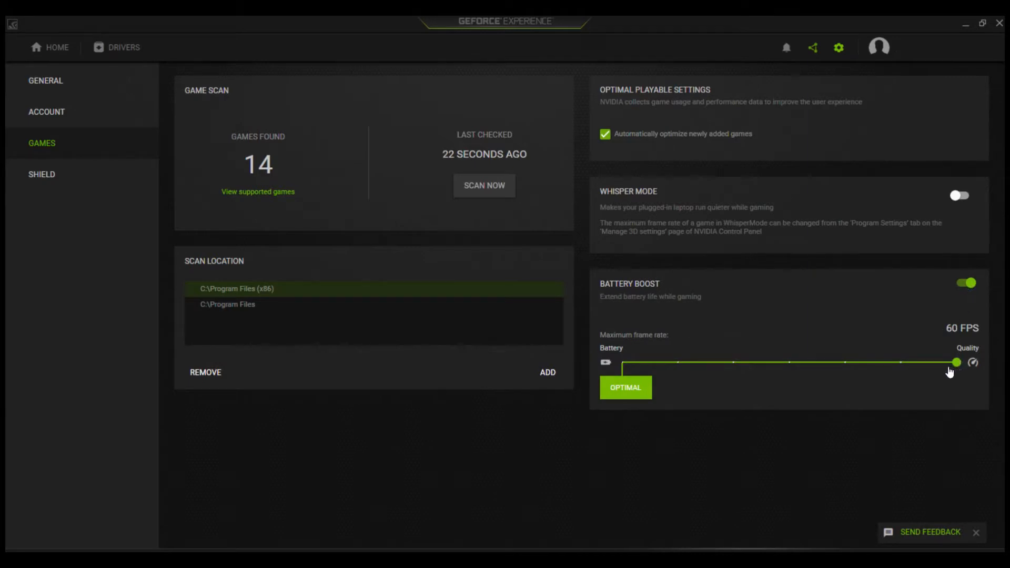
pyautogui.moveTo(956, 362); pyautogui.dragTo(845, 362)
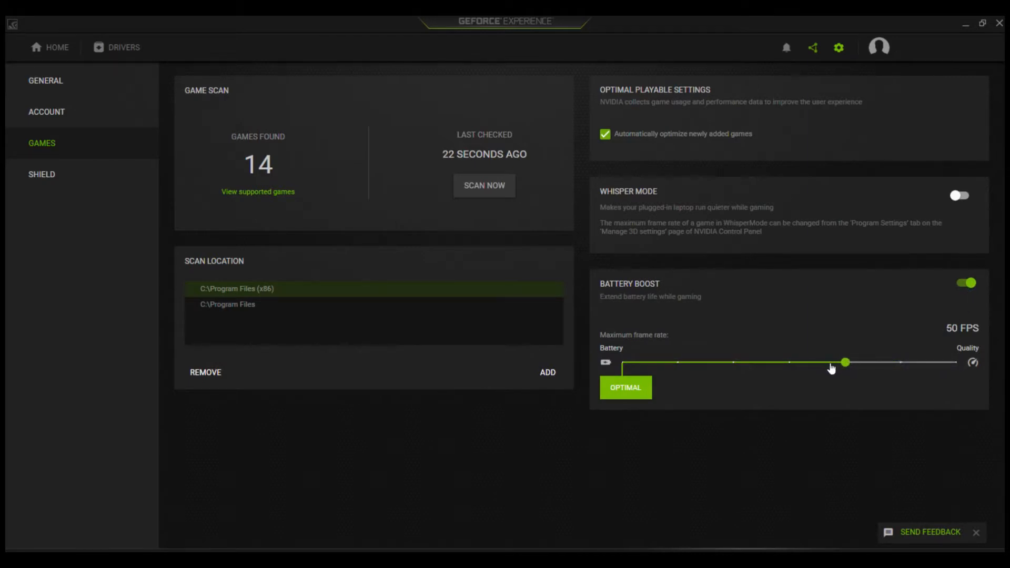
pyautogui.moveTo(845, 362); pyautogui.dragTo(622, 362)
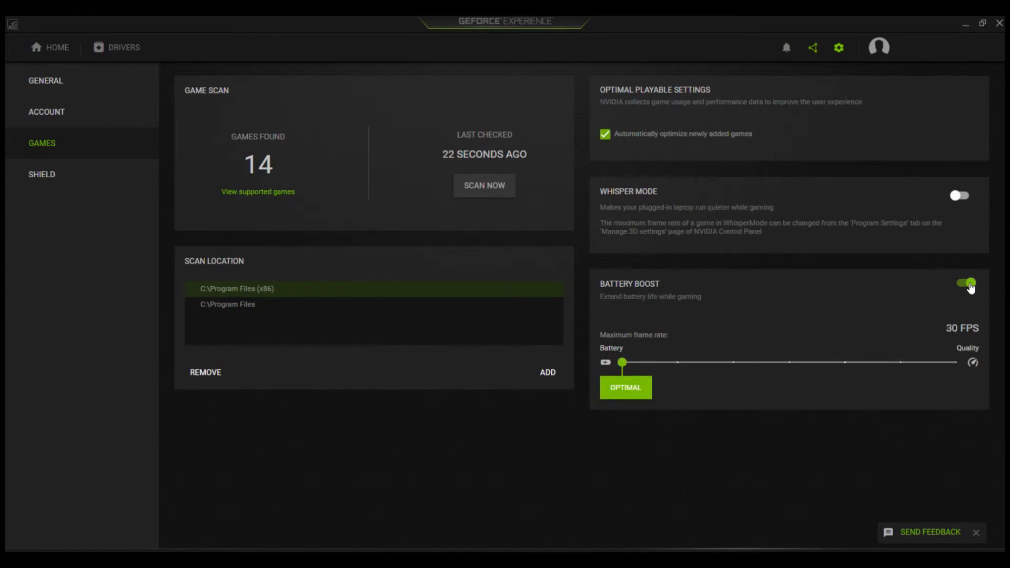
pyautogui.click(965, 281)
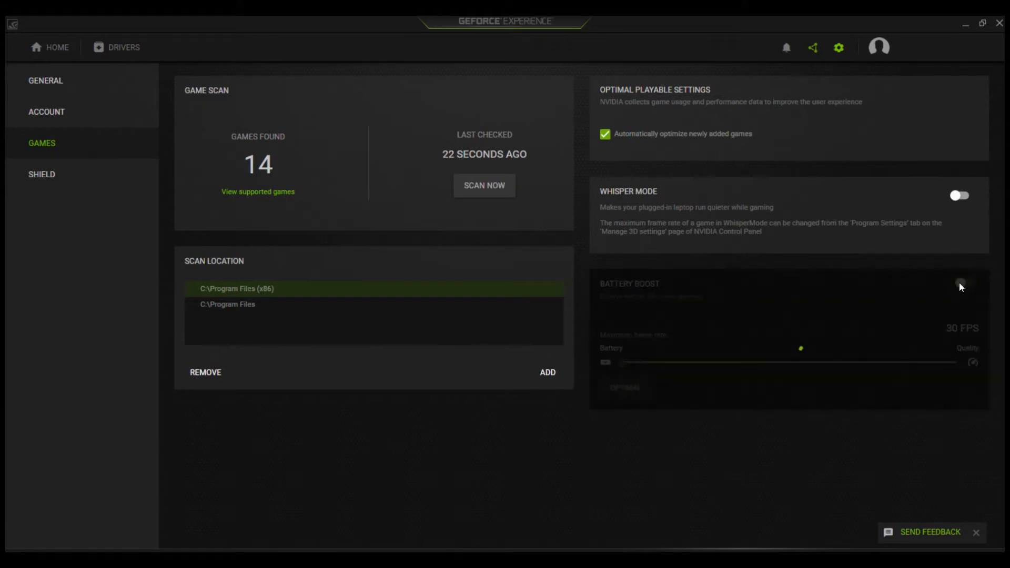
pyautogui.click(963, 284)
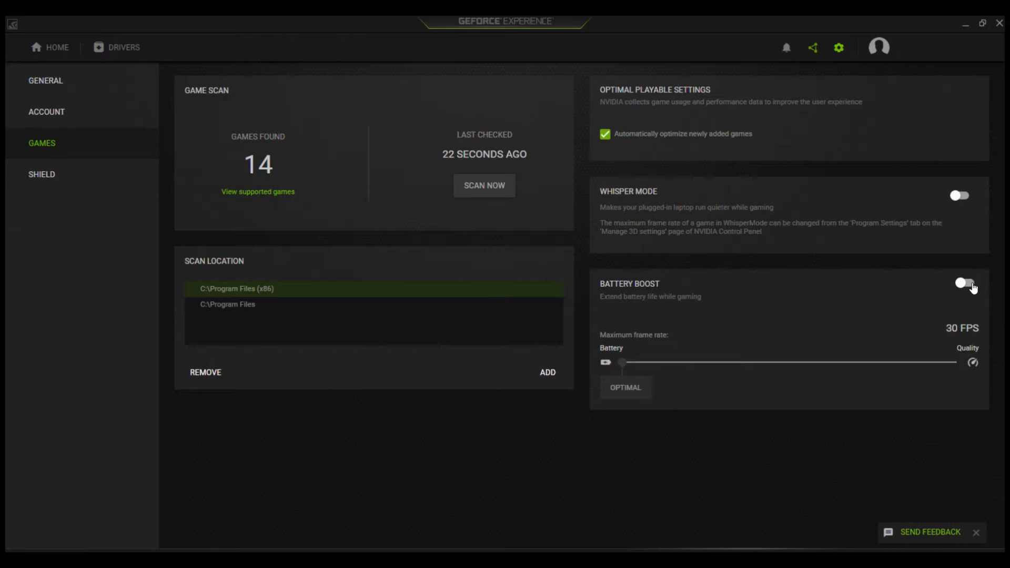
pyautogui.click(960, 287)
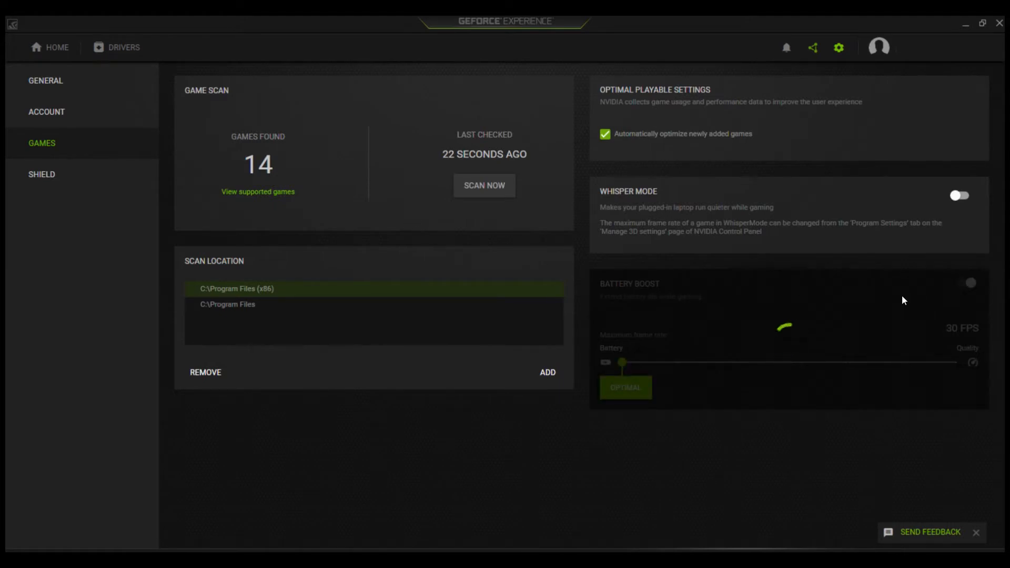
pyautogui.click(969, 283)
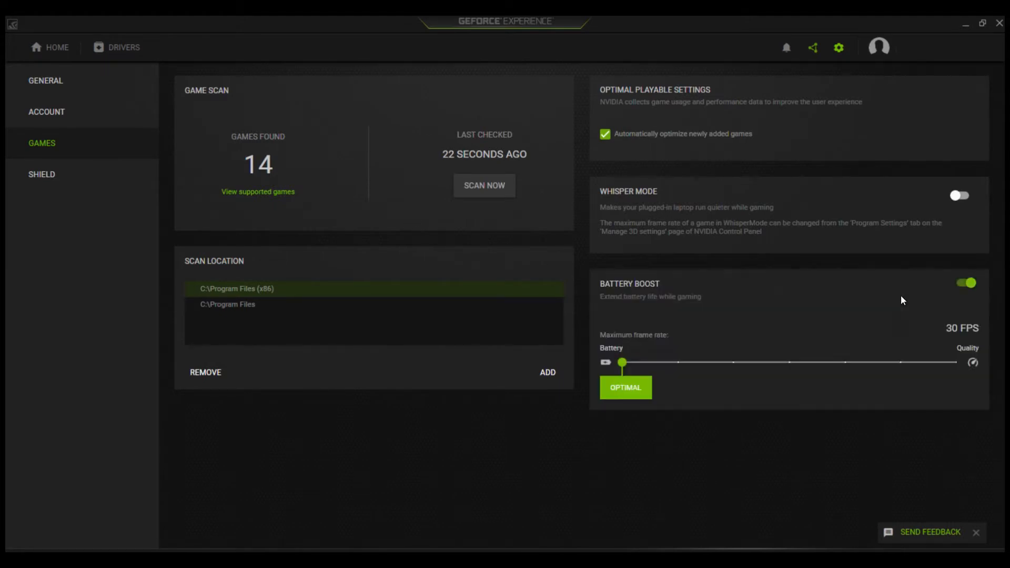